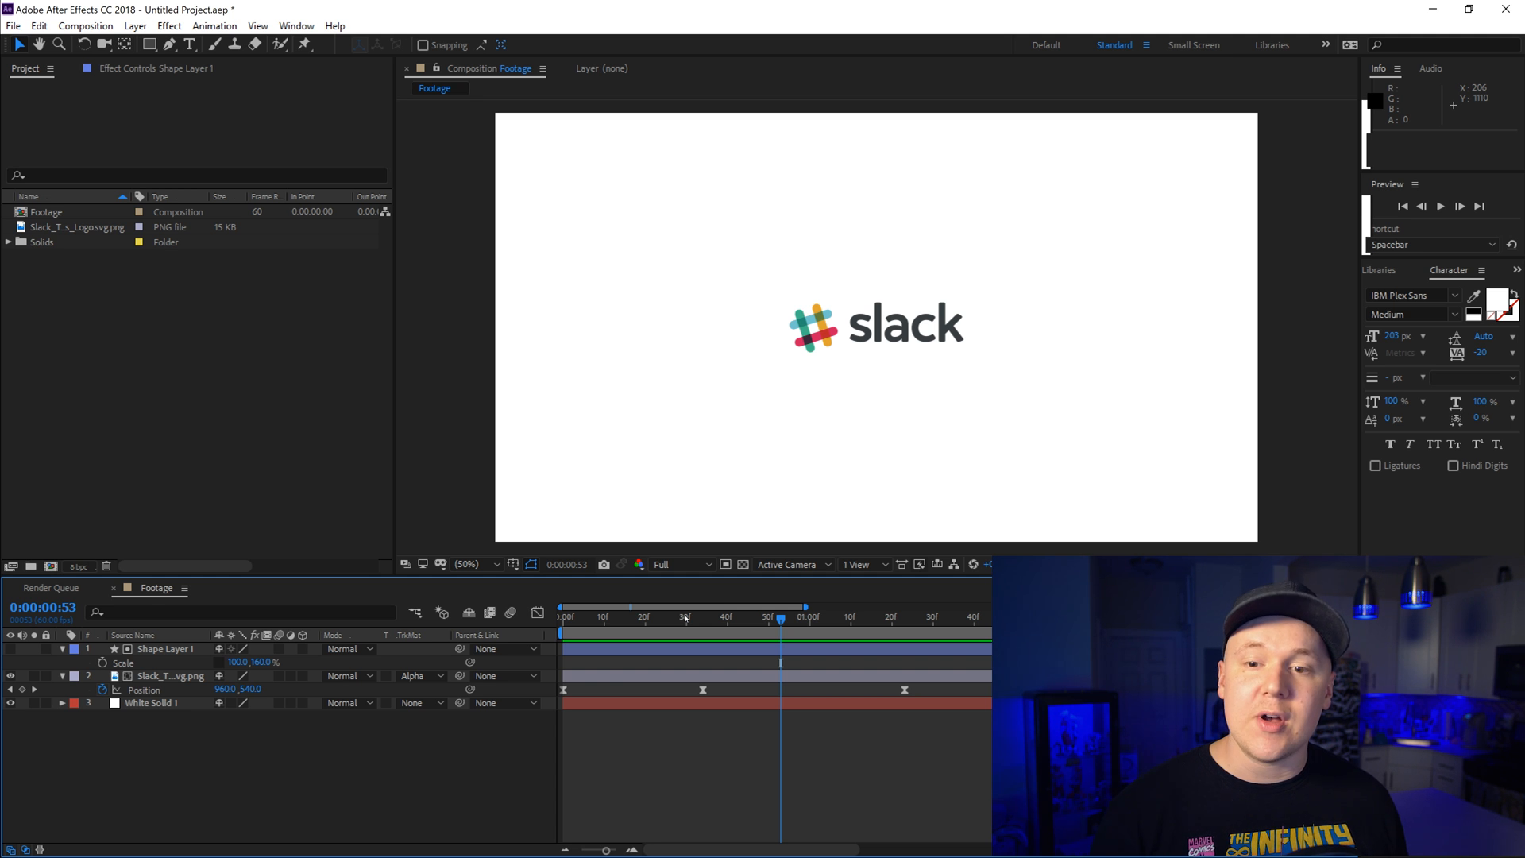
Step: Select the Slack_Technologies_Logo.svg.png layer and bring up its Pre-compose action
left_click(169, 675)
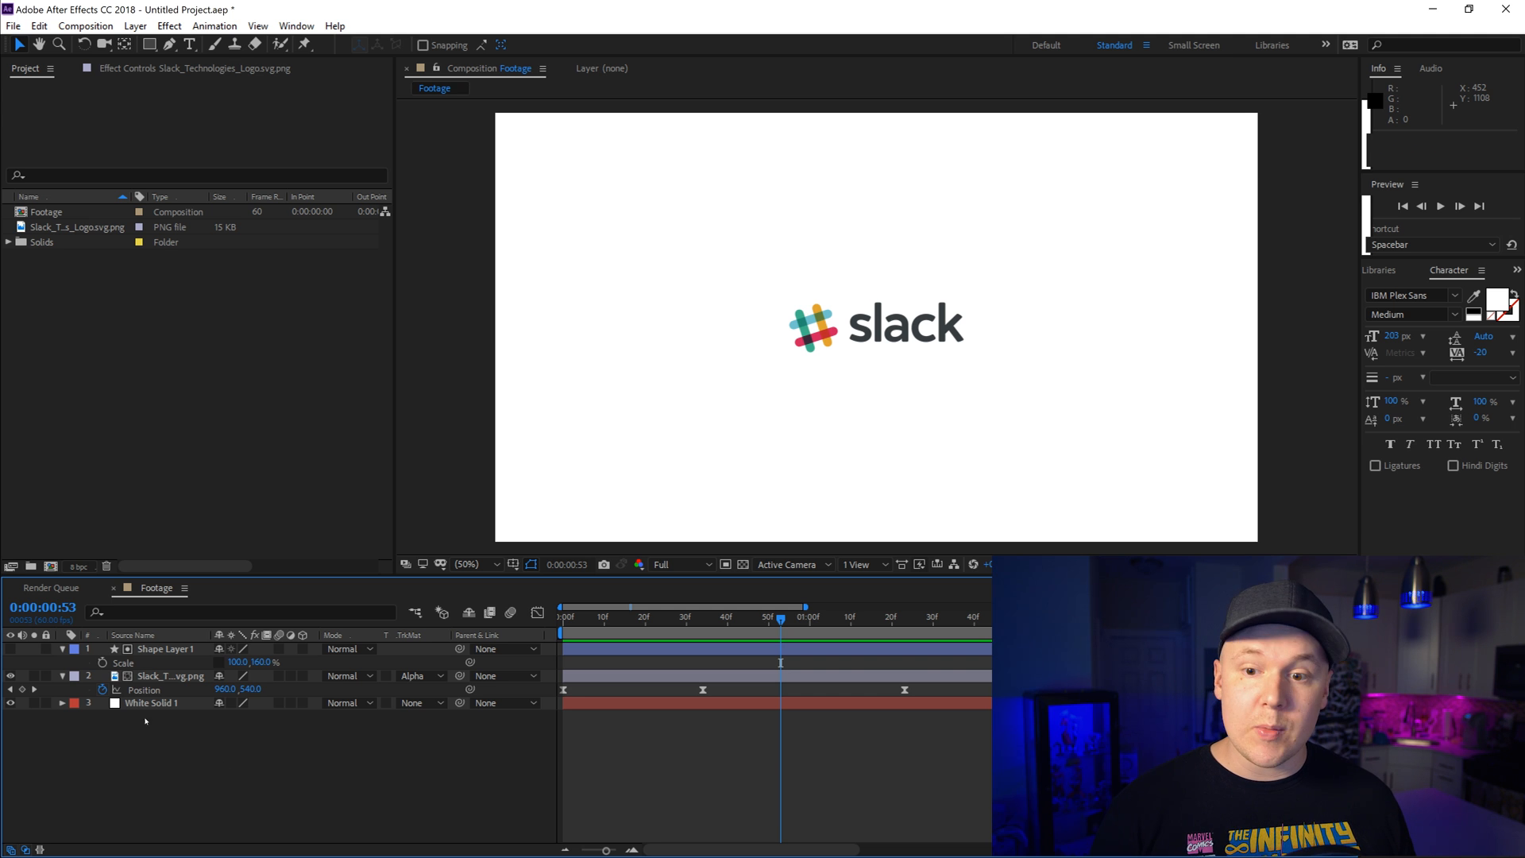
right_click(170, 675)
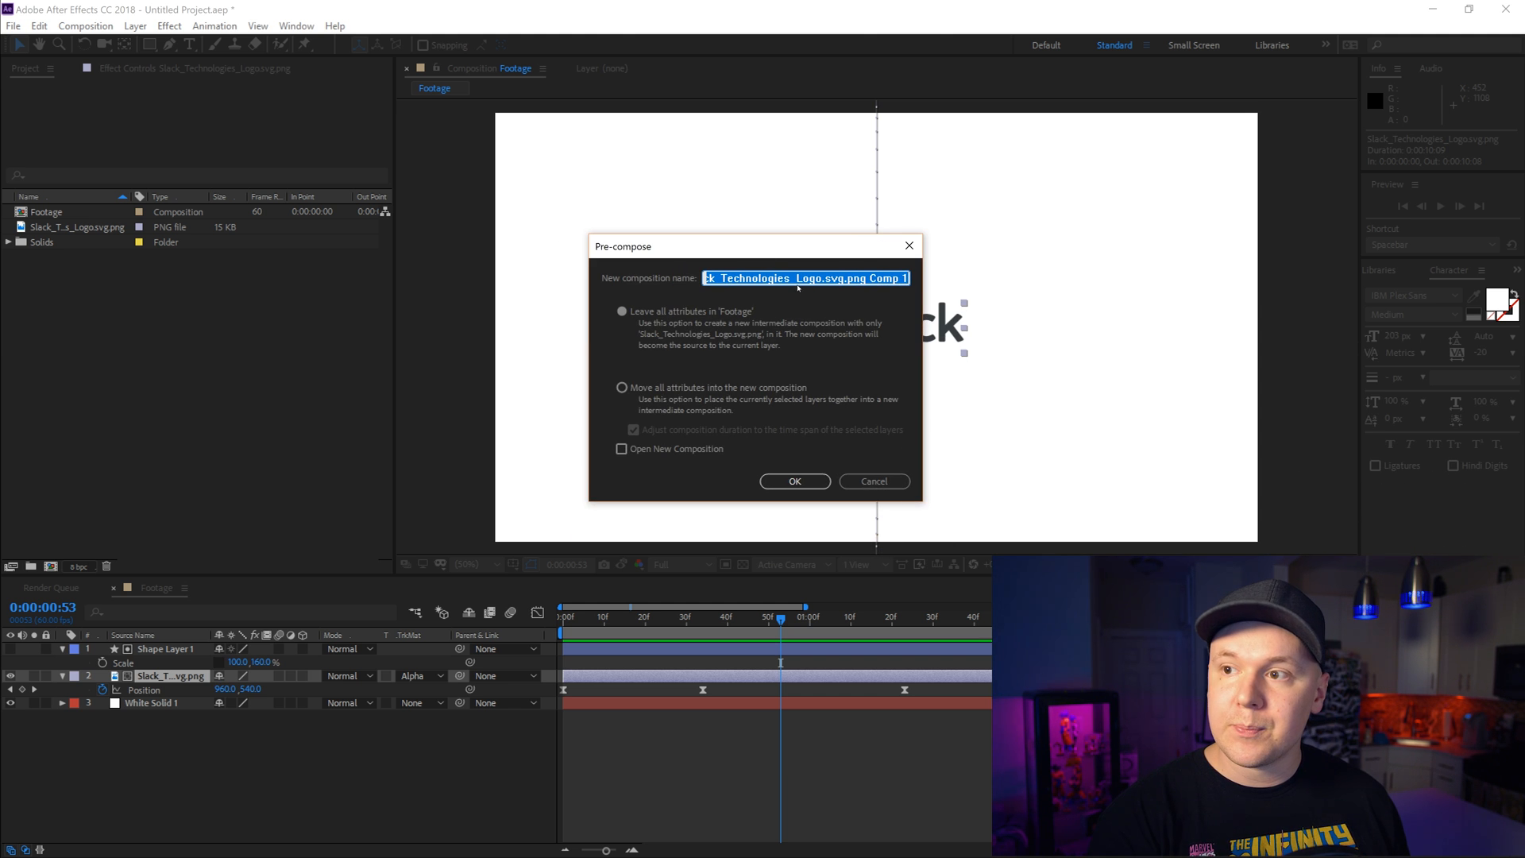
Step: Pre-compose the Slack layer into 'Logo' with Open New Composition, then revisit Footage and Logo
type("Logo")
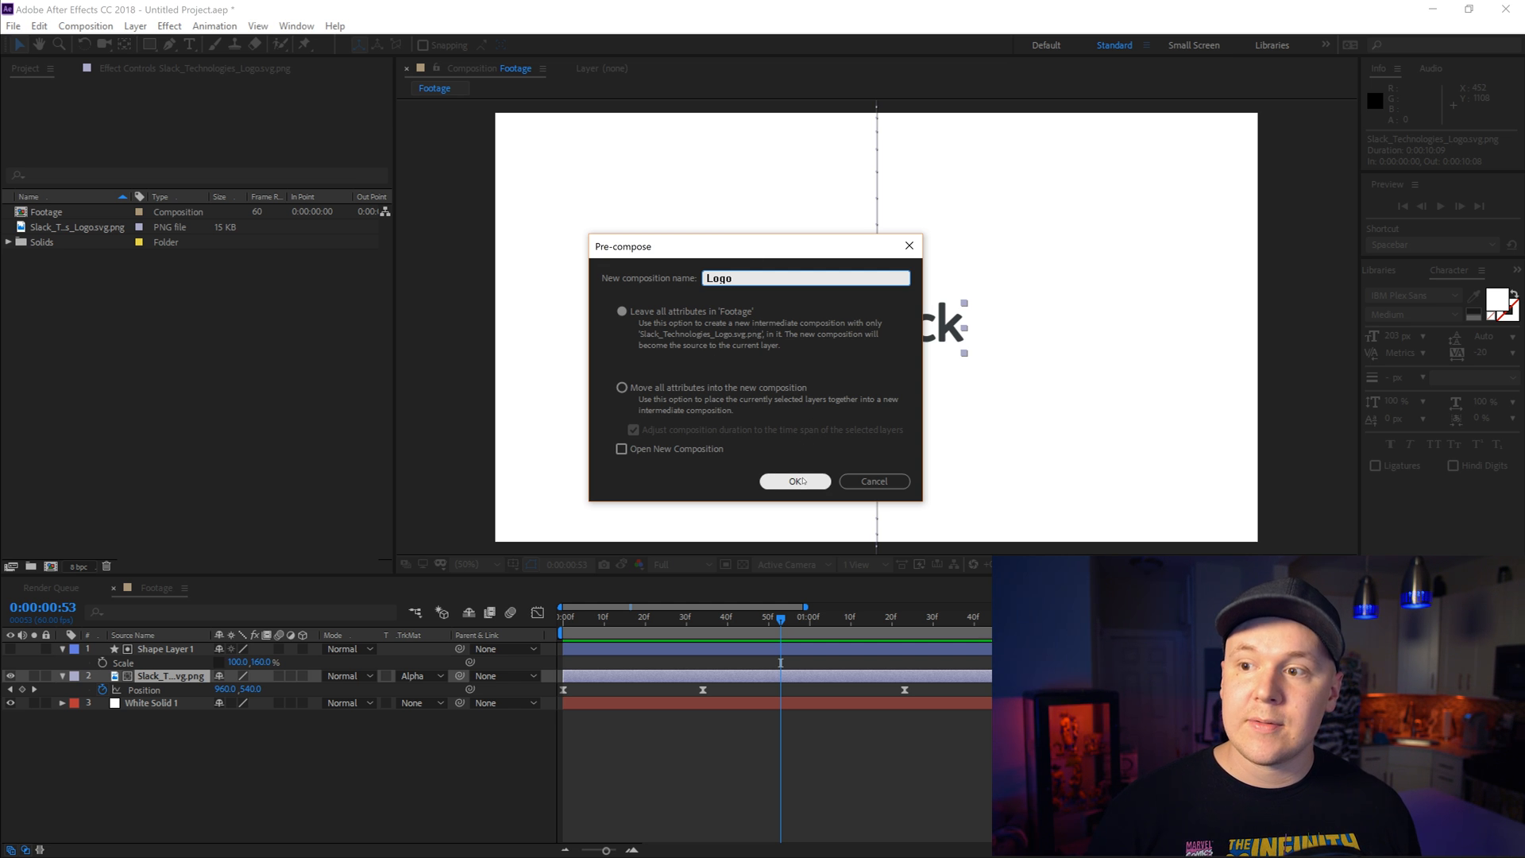
left_click(621, 448)
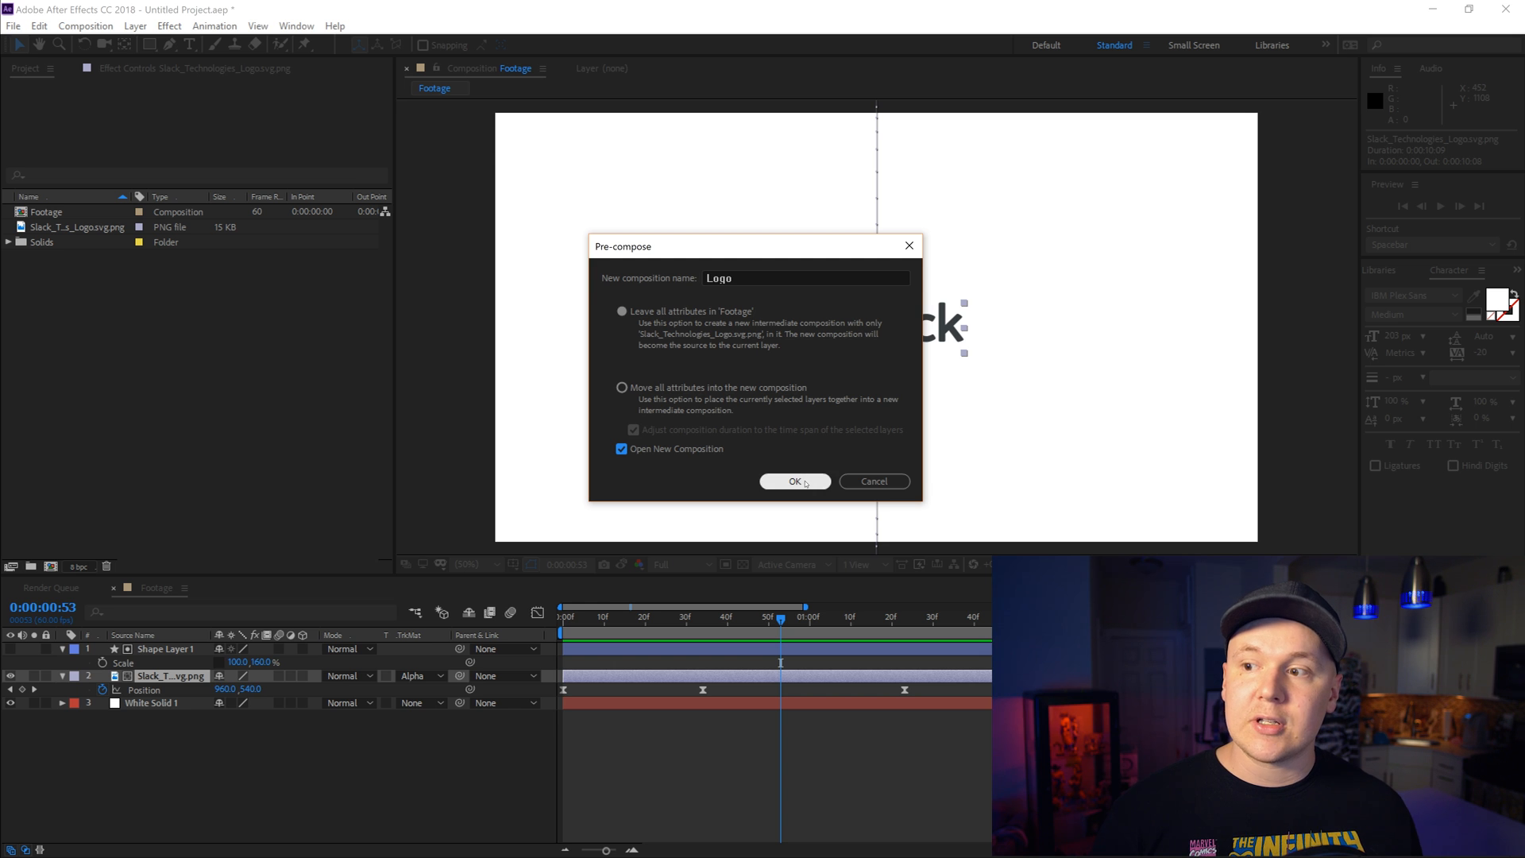
left_click(793, 482)
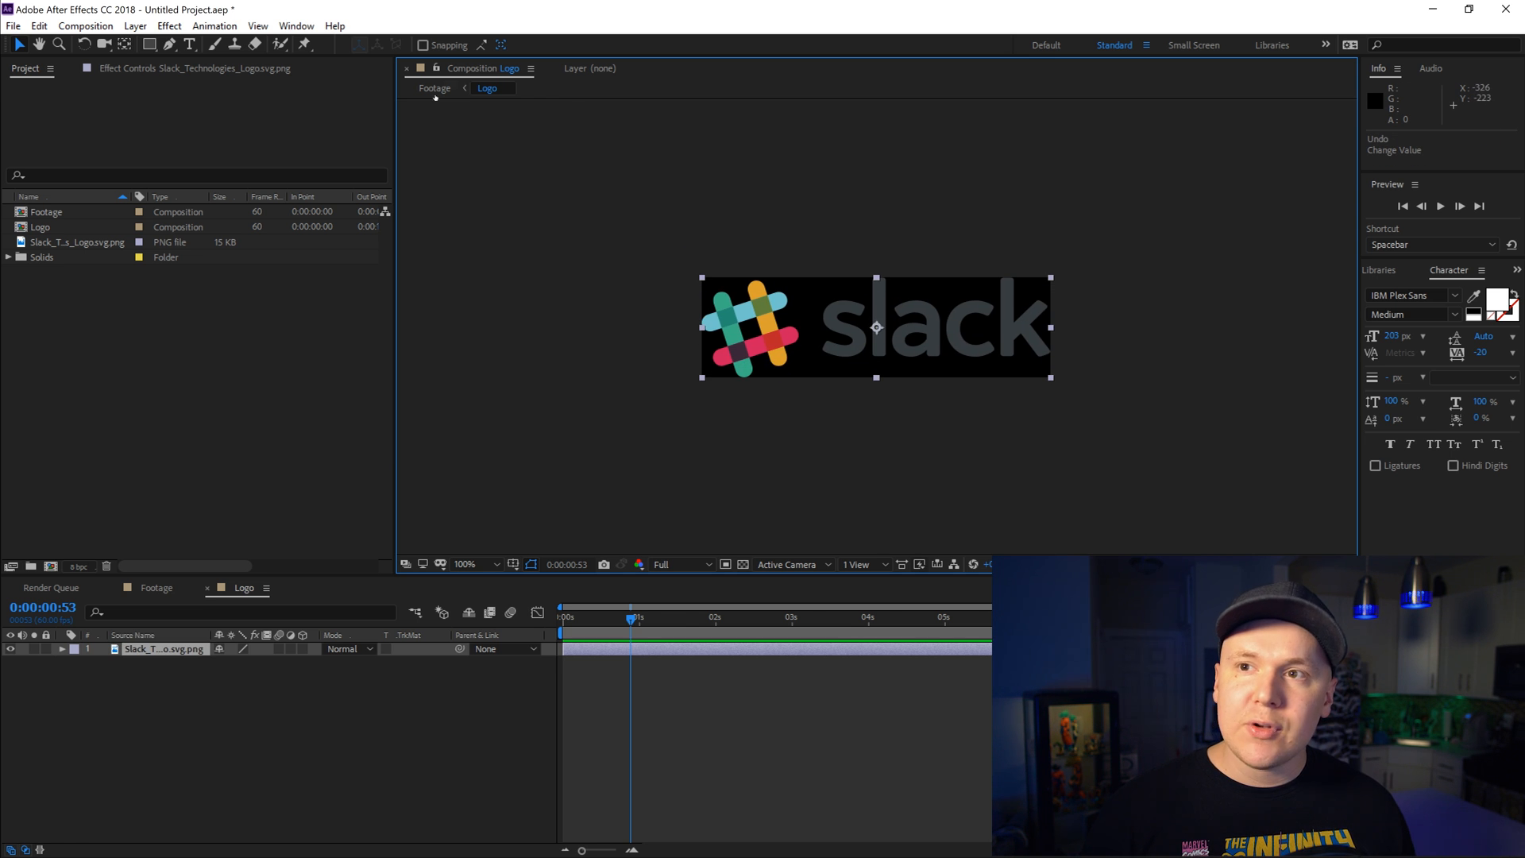
left_click(434, 87)
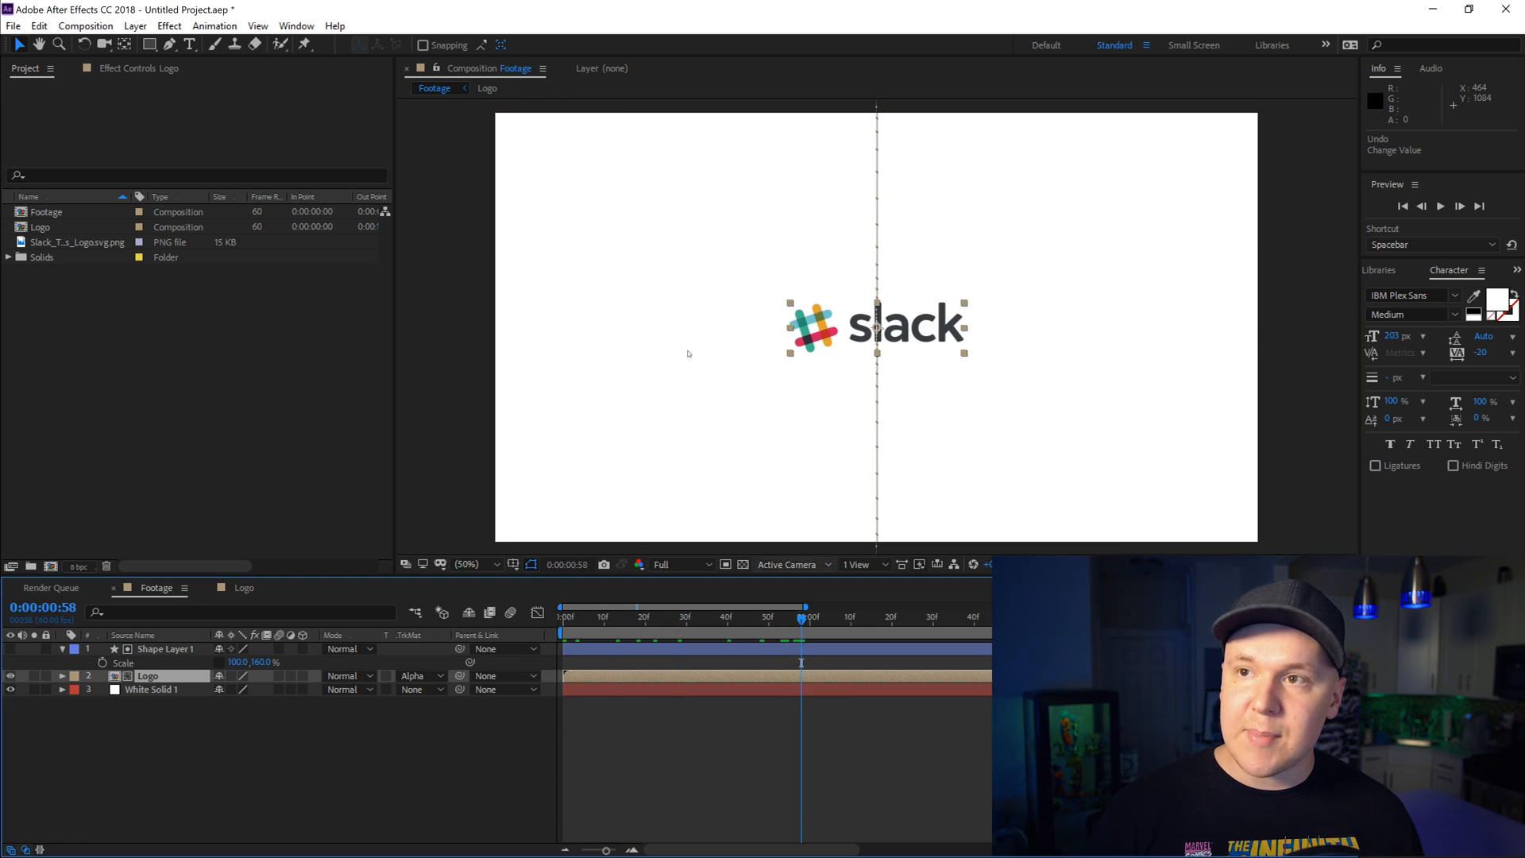
left_click(487, 87)
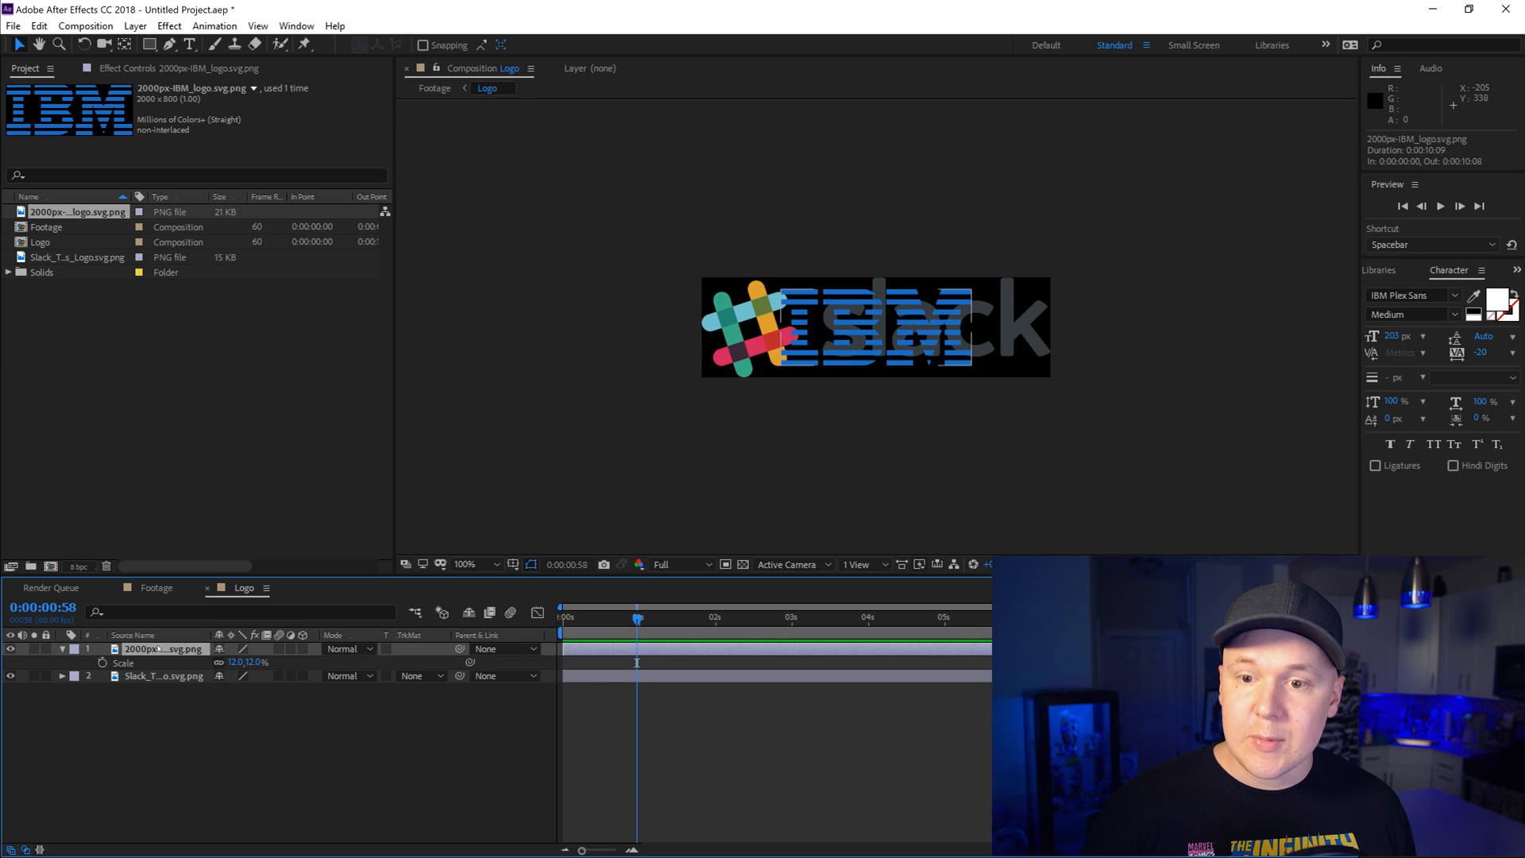
Step: Hide the Slack logo layer inside the Logo comp so only IBM shows
left_click(165, 675)
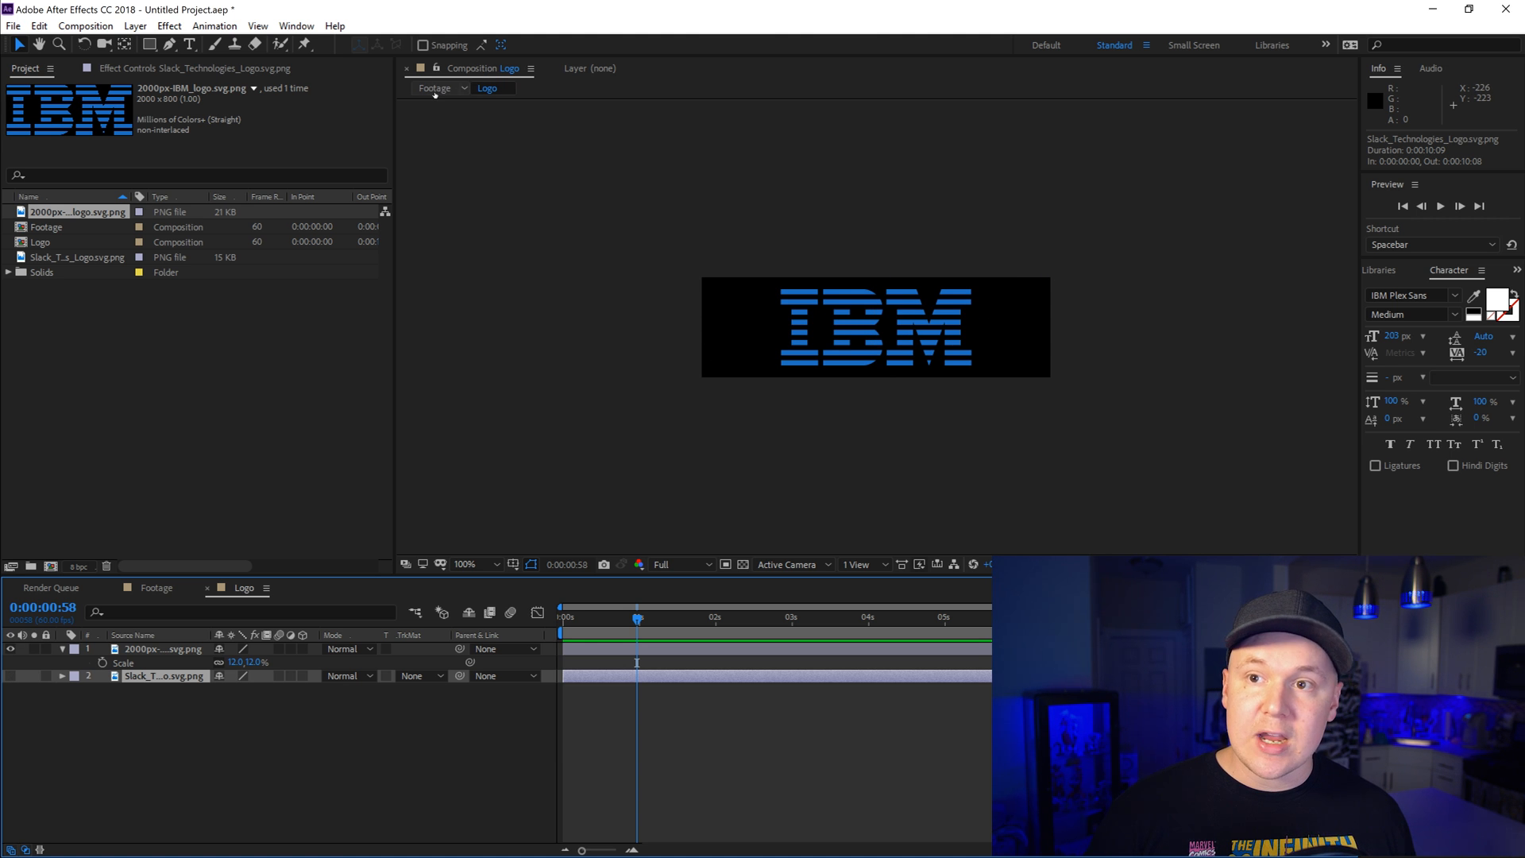
mouse_move(435, 88)
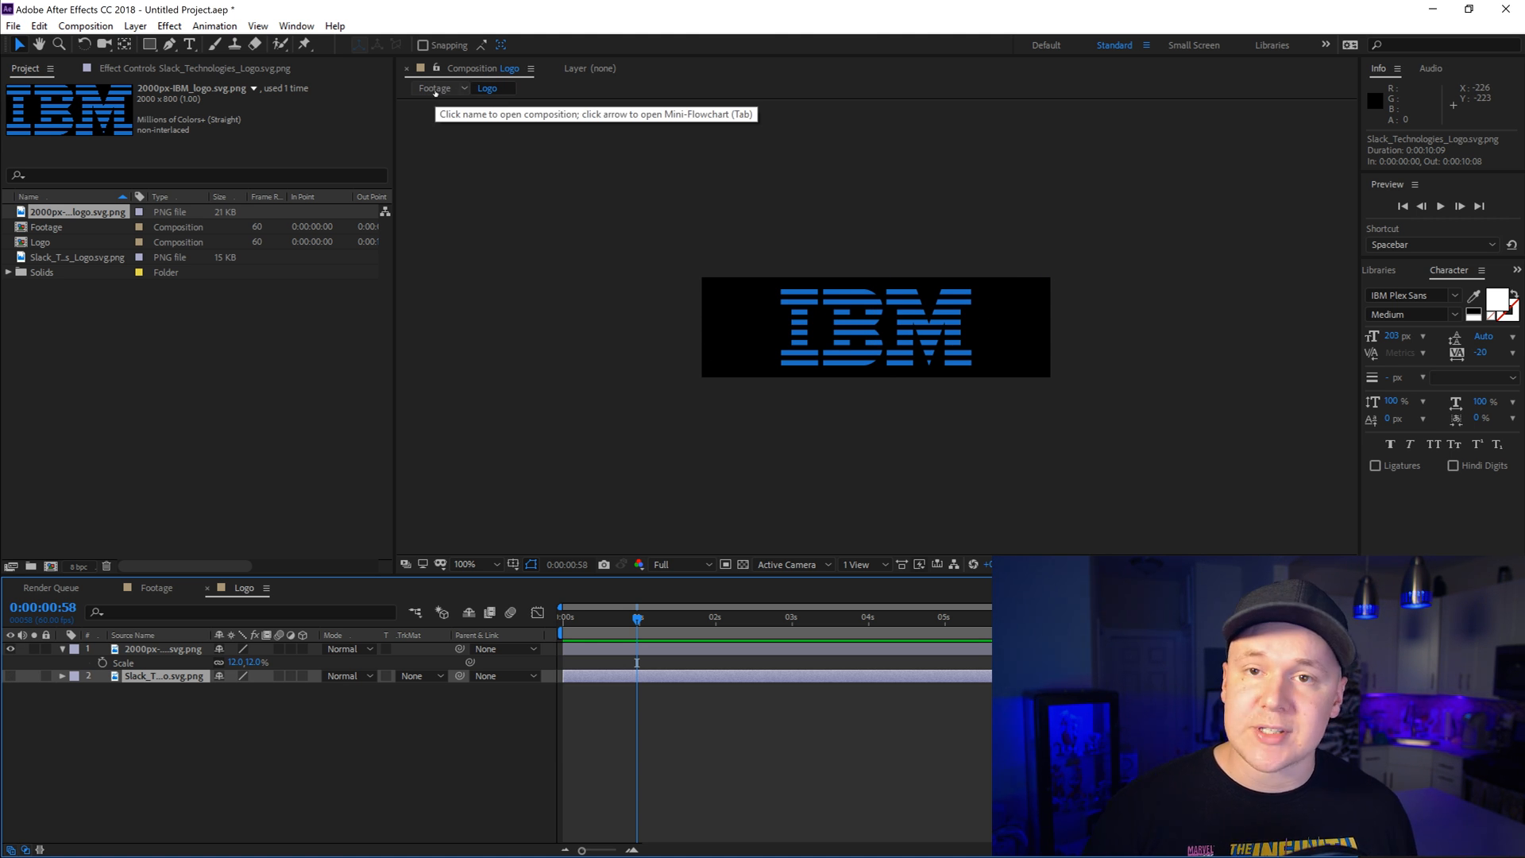